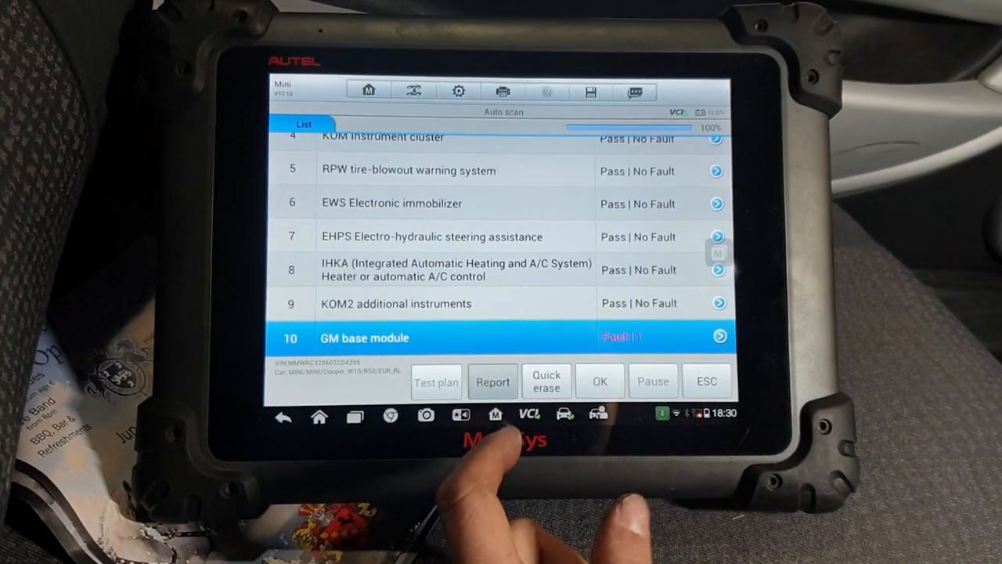
Start a live PicoScope capture and monitor the red and blue channel traces over the 5-second window.
left_click(493, 381)
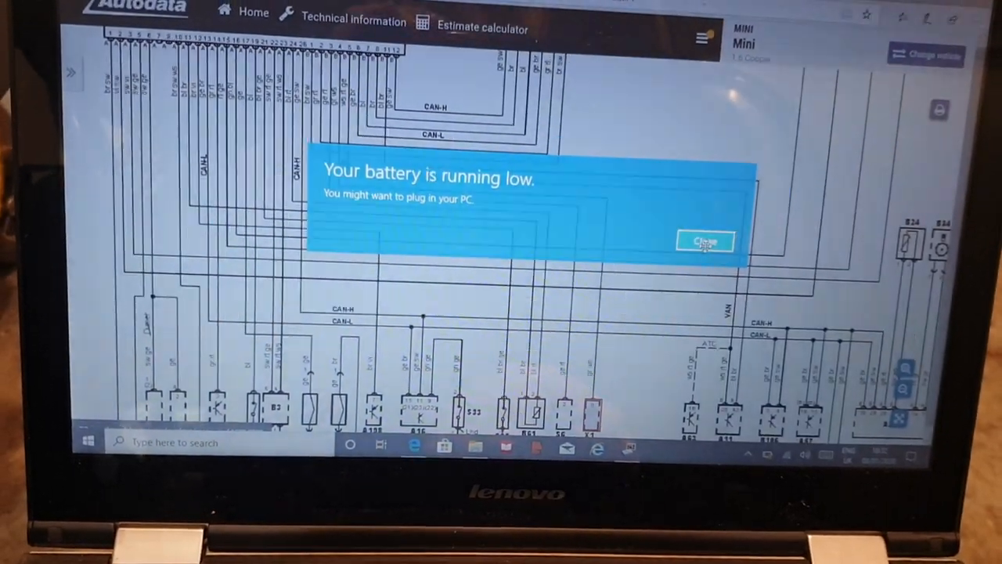
left_click(704, 241)
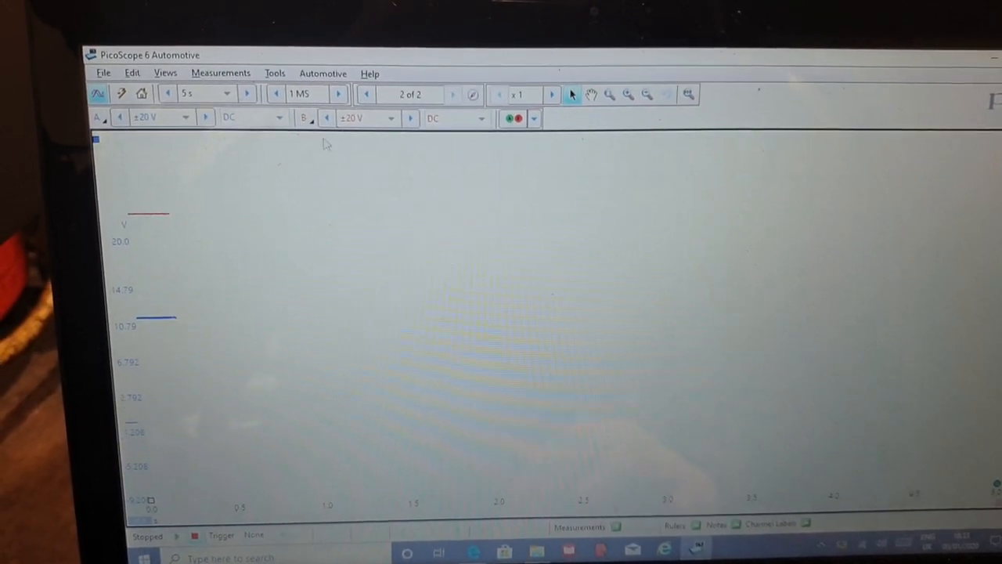
left_click(365, 94)
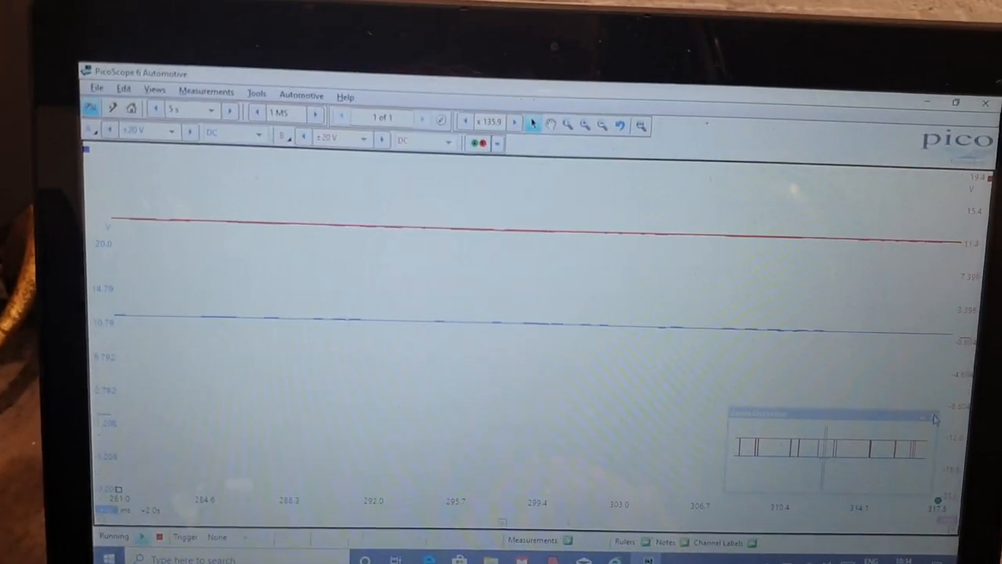
left_click(421, 118)
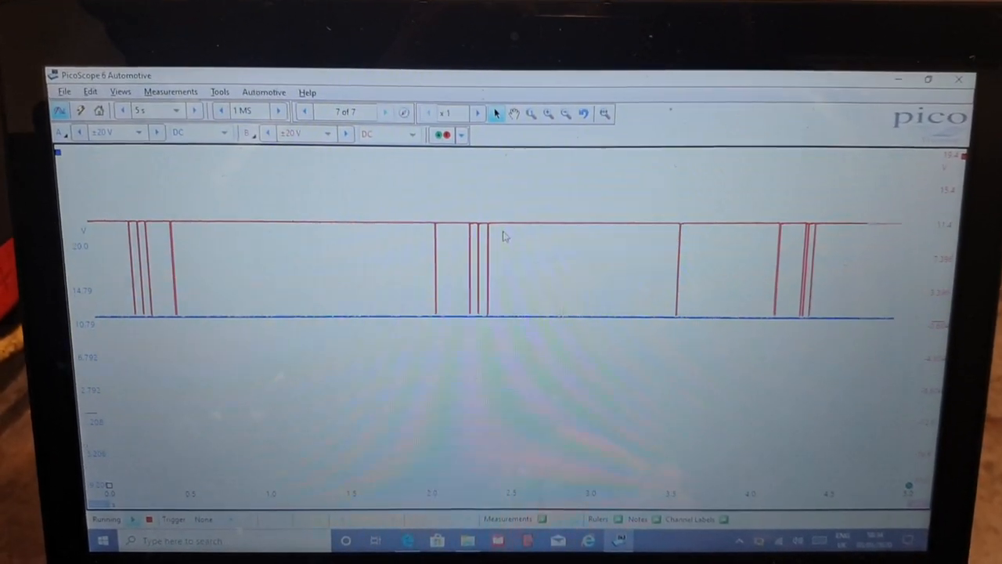
Keep capturing K-bus data bursts on channel A alongside channel B.
left_click(385, 112)
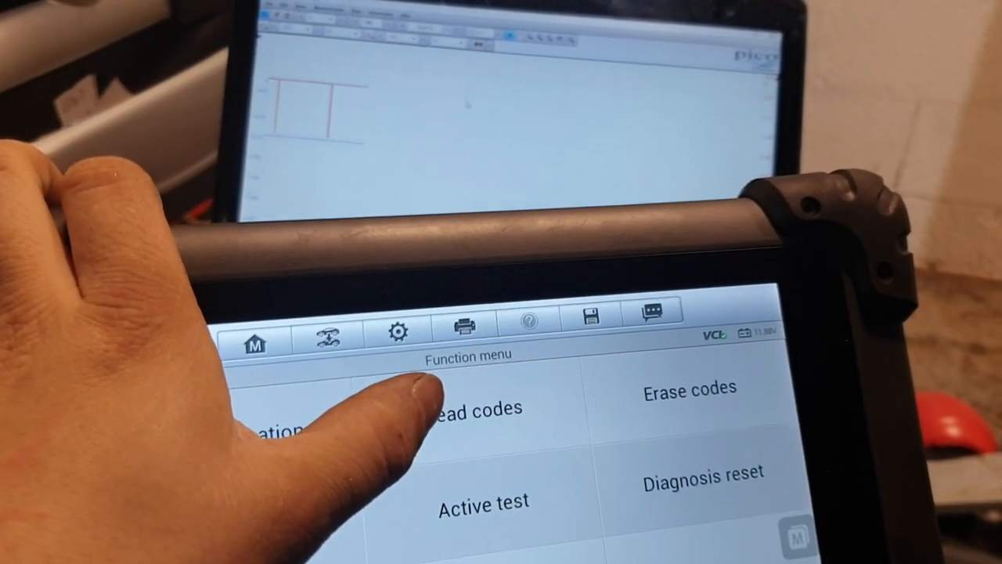
Choose Read codes on the Autel MaxiSys function menu.
left_click(470, 407)
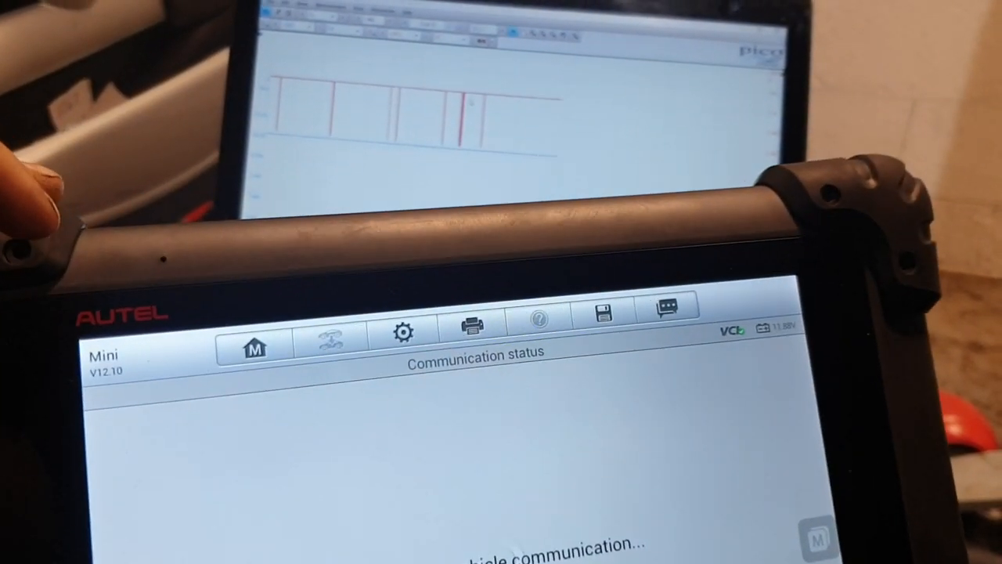